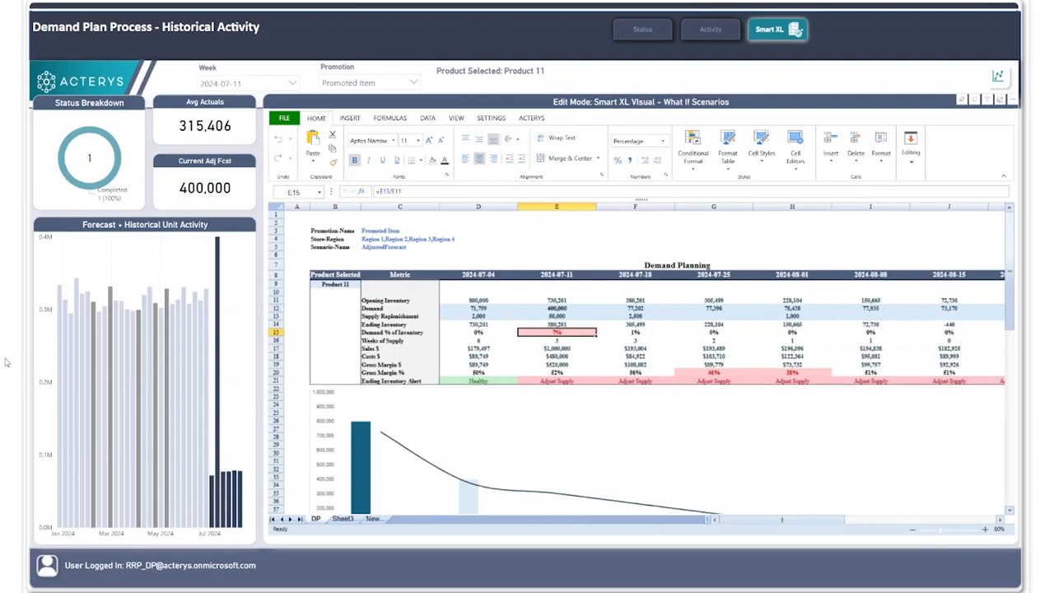
pyautogui.moveTo(8, 318)
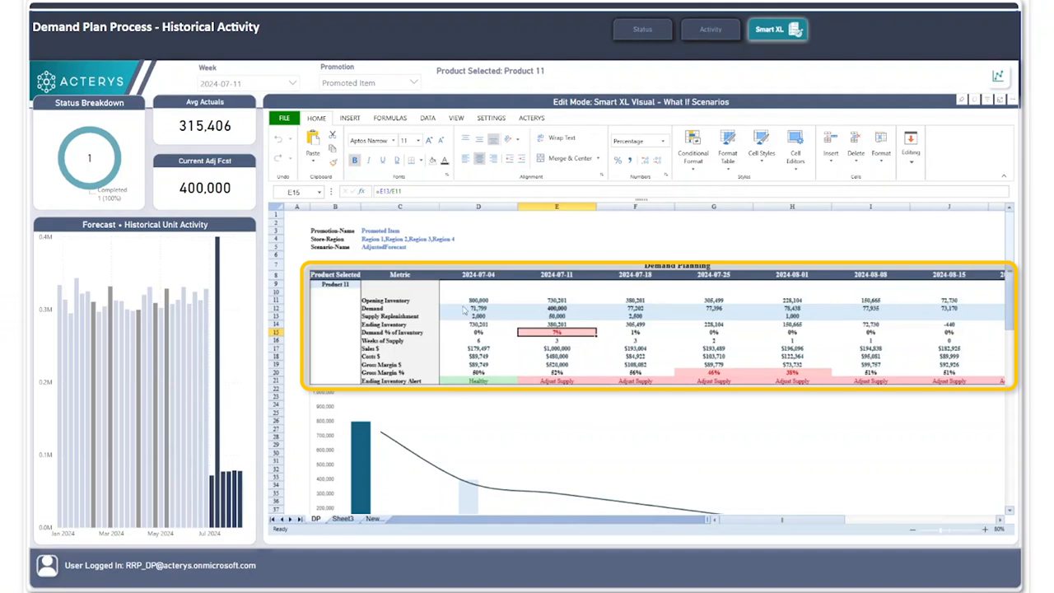
# Inspect the 2024-07-04 demand cell and the Demand % of Inventory row, then show the INSERT features
pyautogui.click(477, 308)
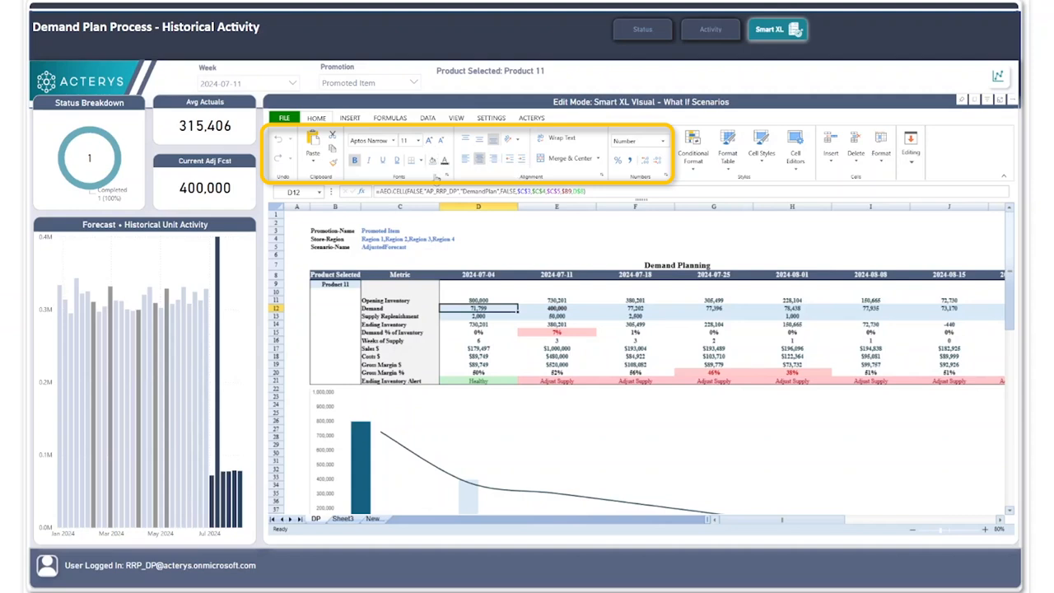
pyautogui.moveTo(541, 276)
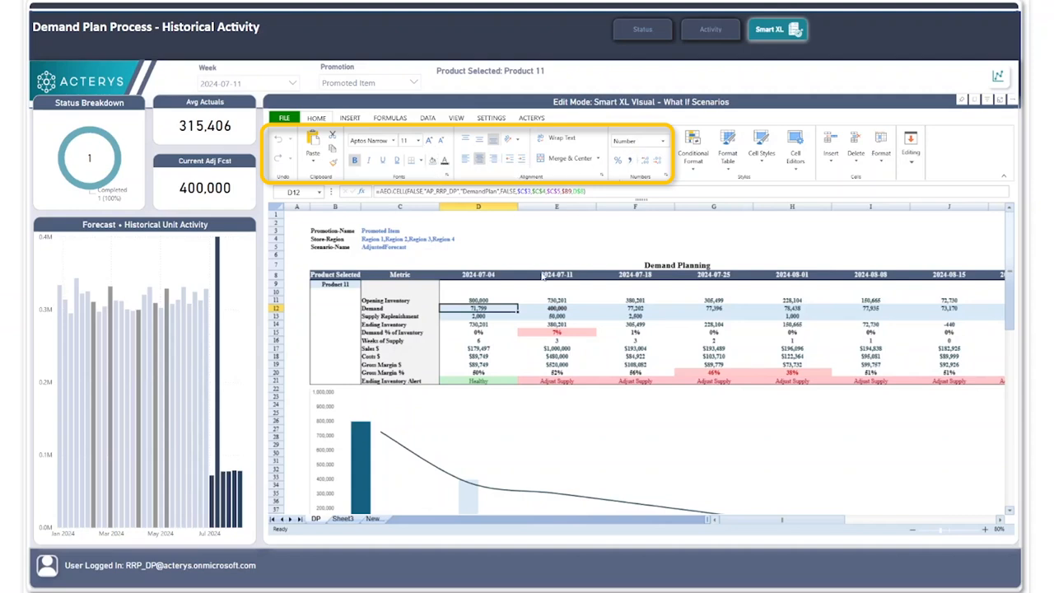
pyautogui.moveTo(541, 280)
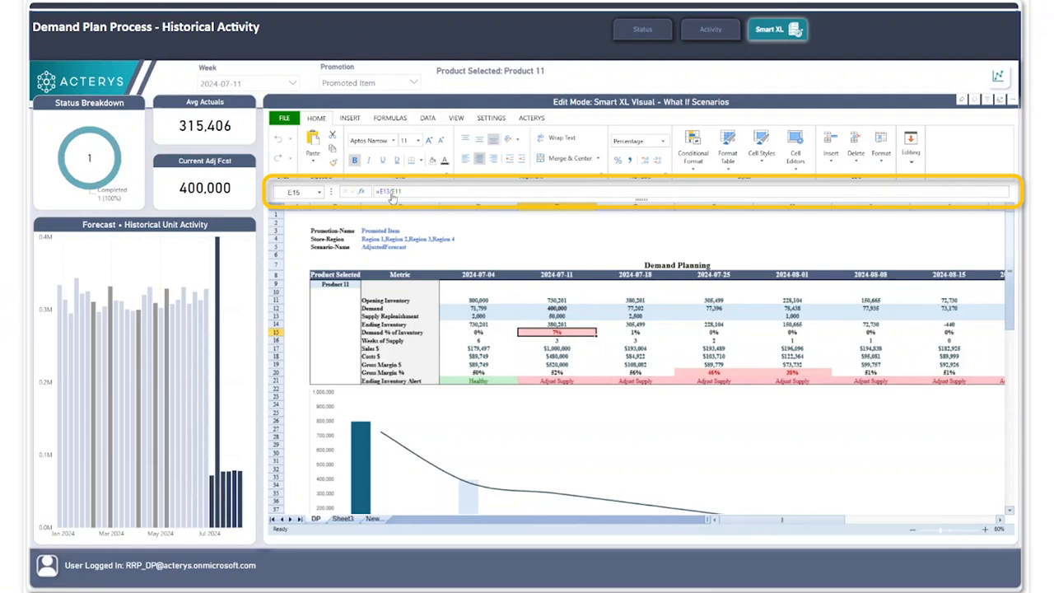
pyautogui.moveTo(420, 354)
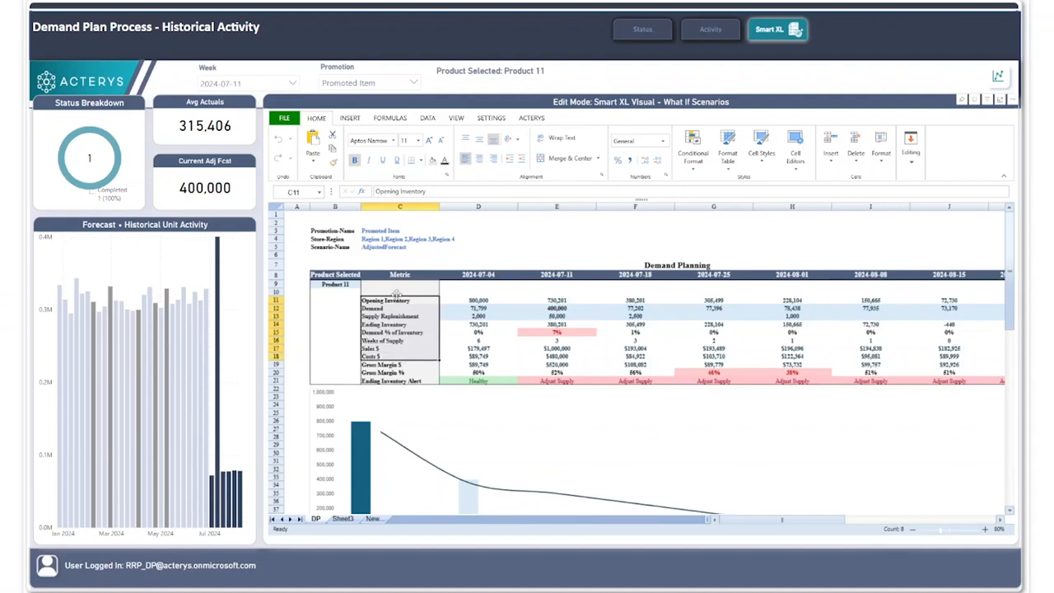
pyautogui.moveTo(398, 301)
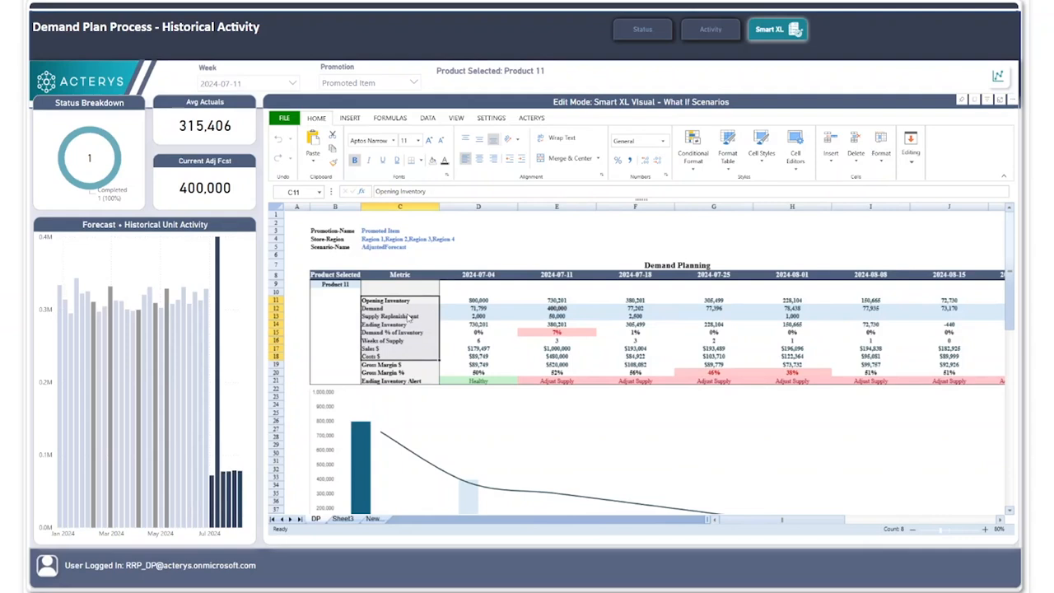
pyautogui.click(399, 331)
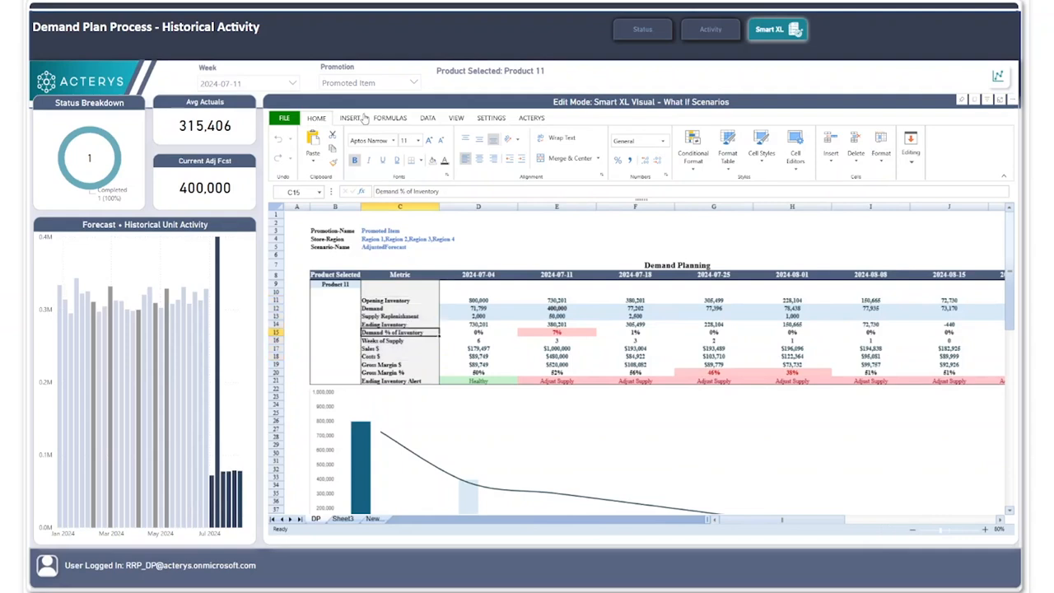
pyautogui.click(349, 117)
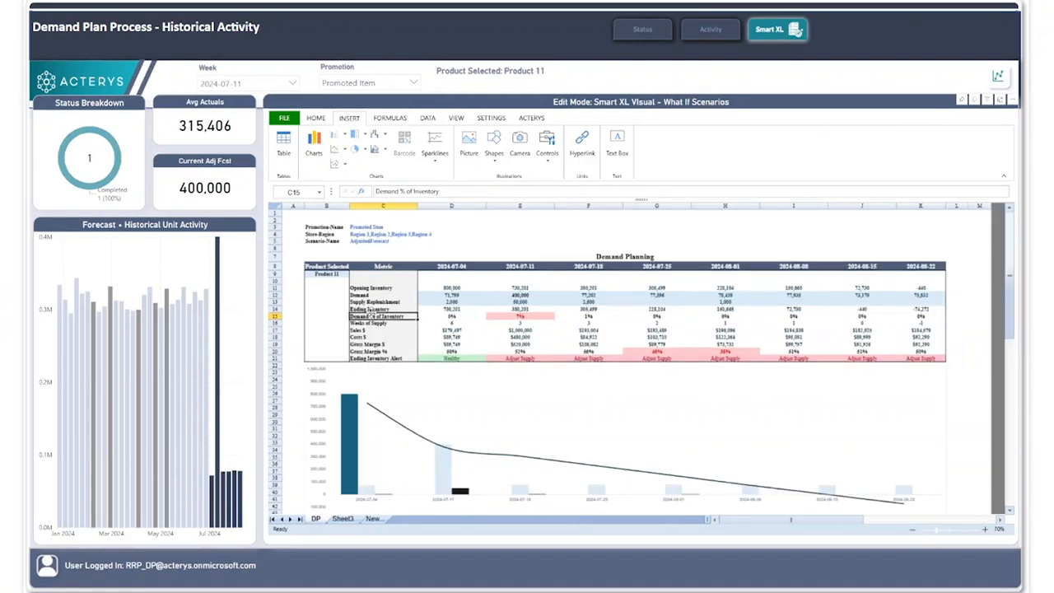
pyautogui.moveTo(393, 444)
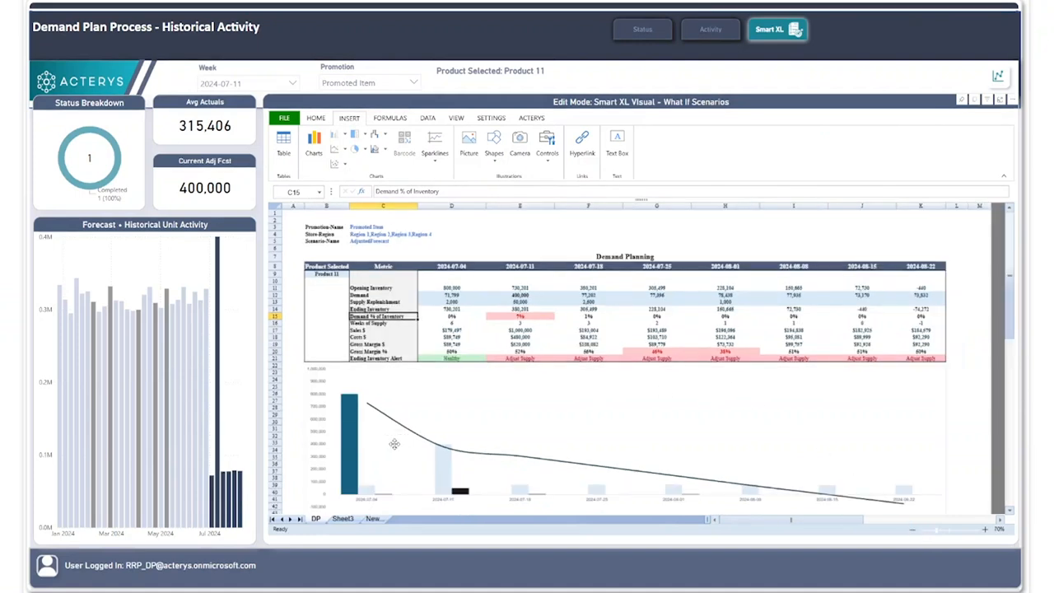
pyautogui.moveTo(477, 479)
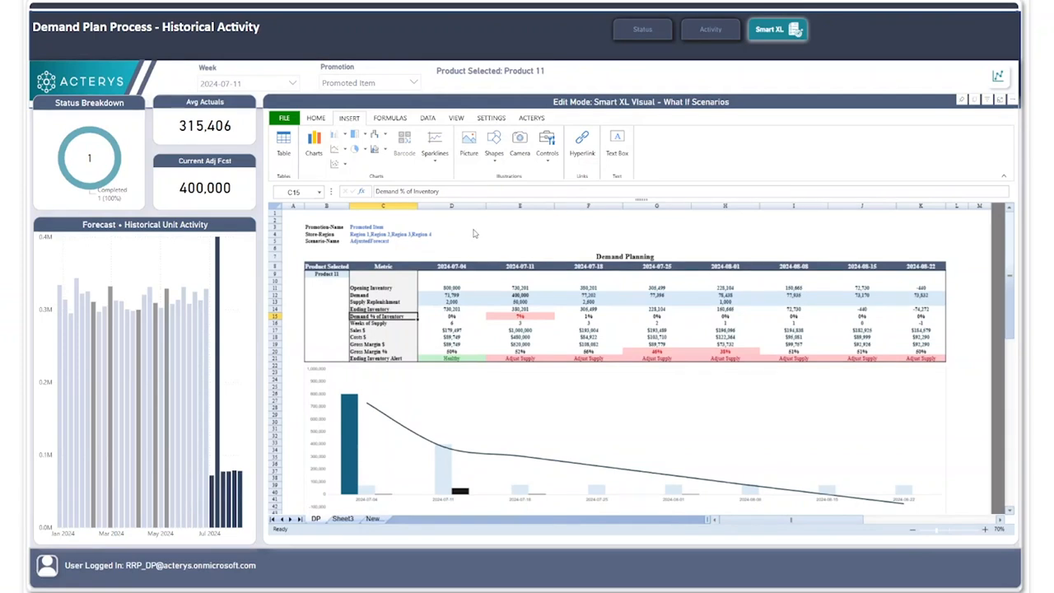
# Select empty cell D3, then cell D12 to reveal its live AEO.CELL formula from DemandPlan
pyautogui.click(450, 228)
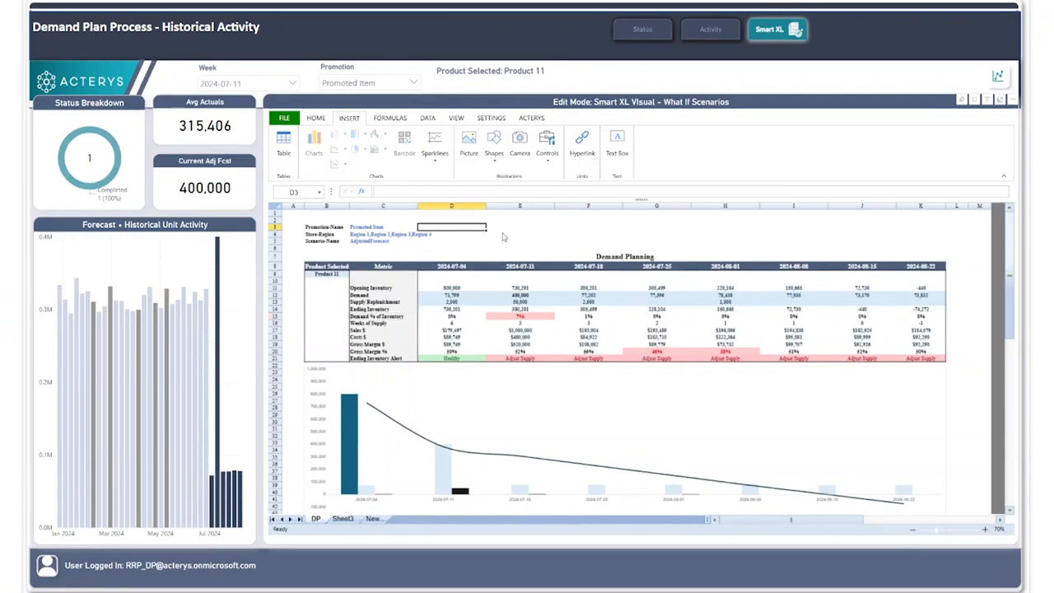
pyautogui.moveTo(509, 238)
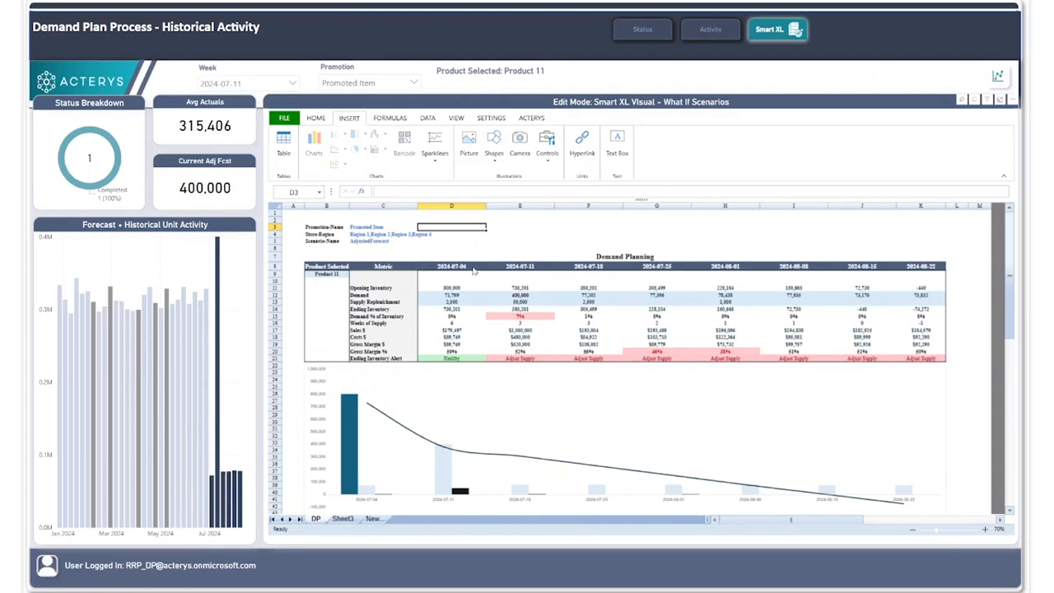
pyautogui.click(452, 295)
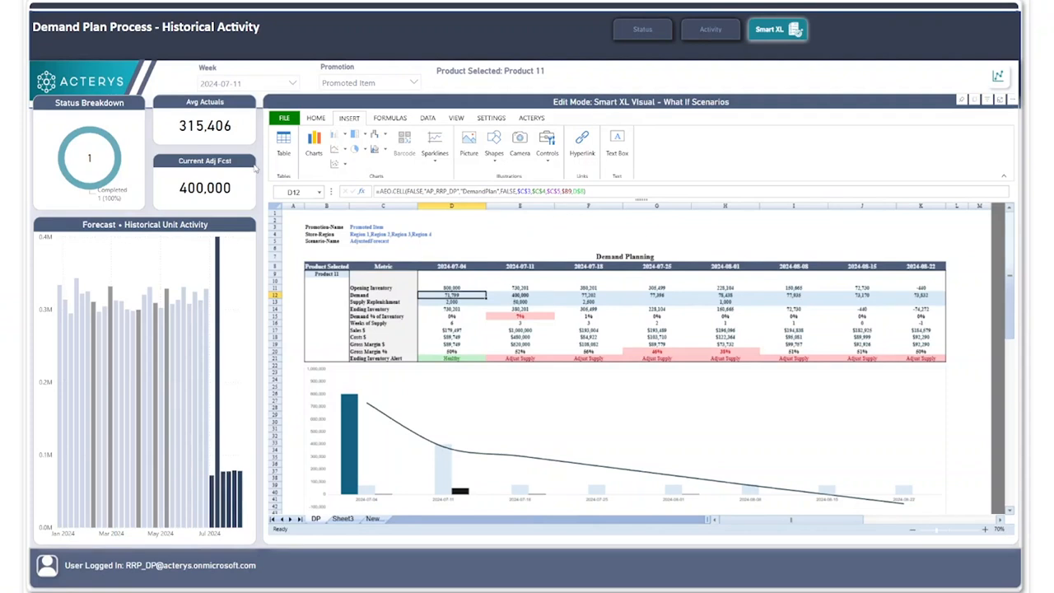
pyautogui.moveTo(387, 292)
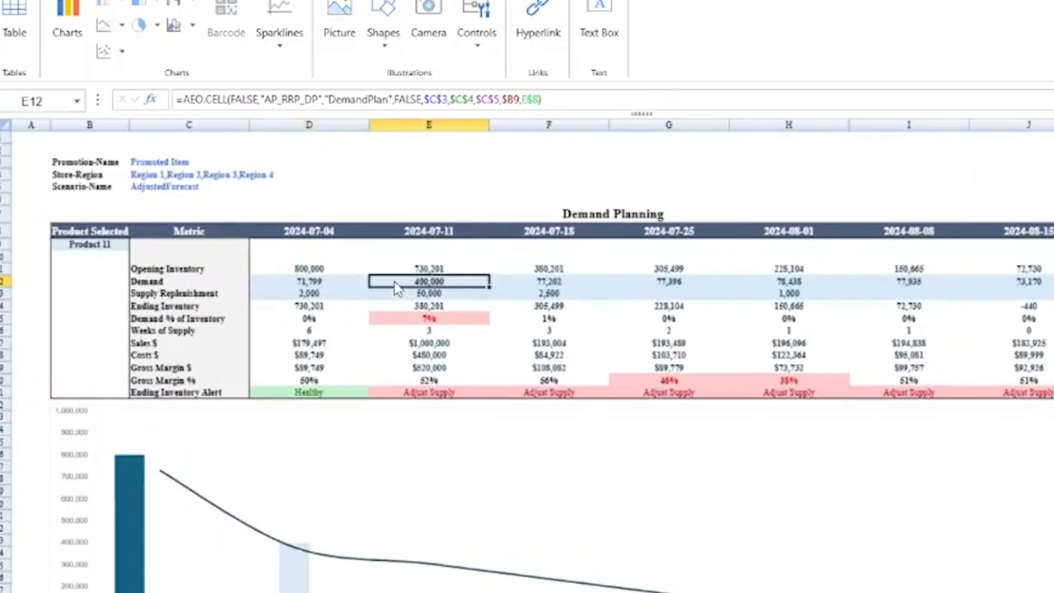
pyautogui.moveTo(414, 289)
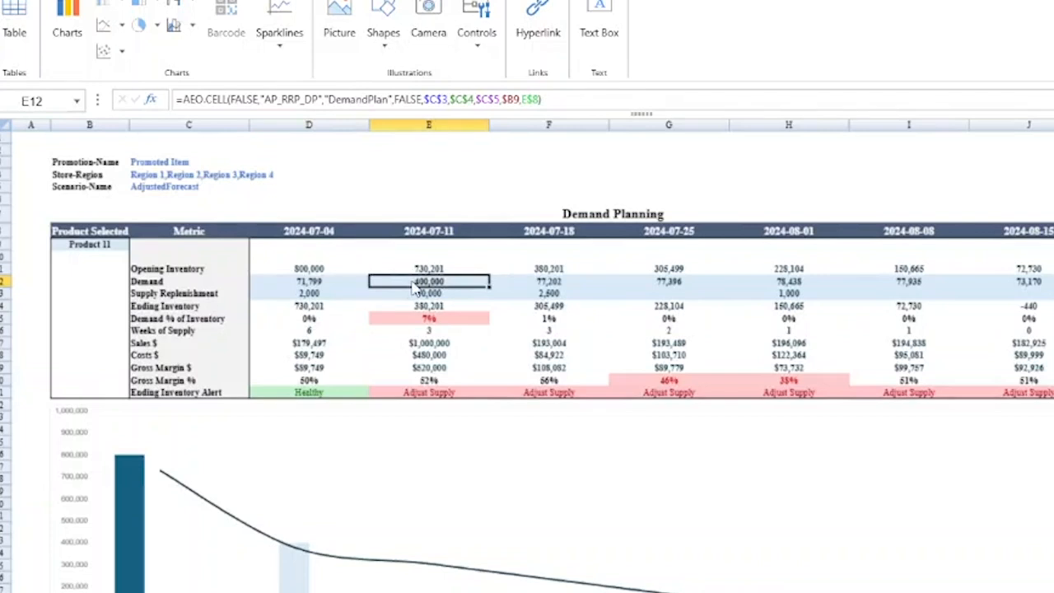
# Enter 200000 as Product 11's demand for 2024-07-11, replacing 400,000
pyautogui.write('200000')
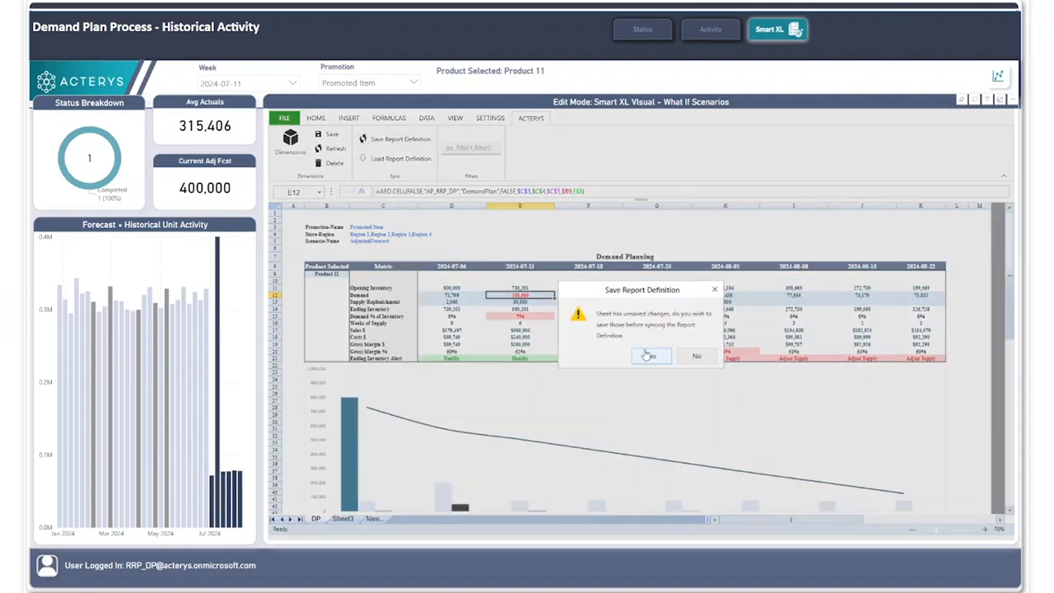
# Confirm saving the unsaved changes so Current Adj Fcst reads 200,000 and charts refresh
pyautogui.click(651, 355)
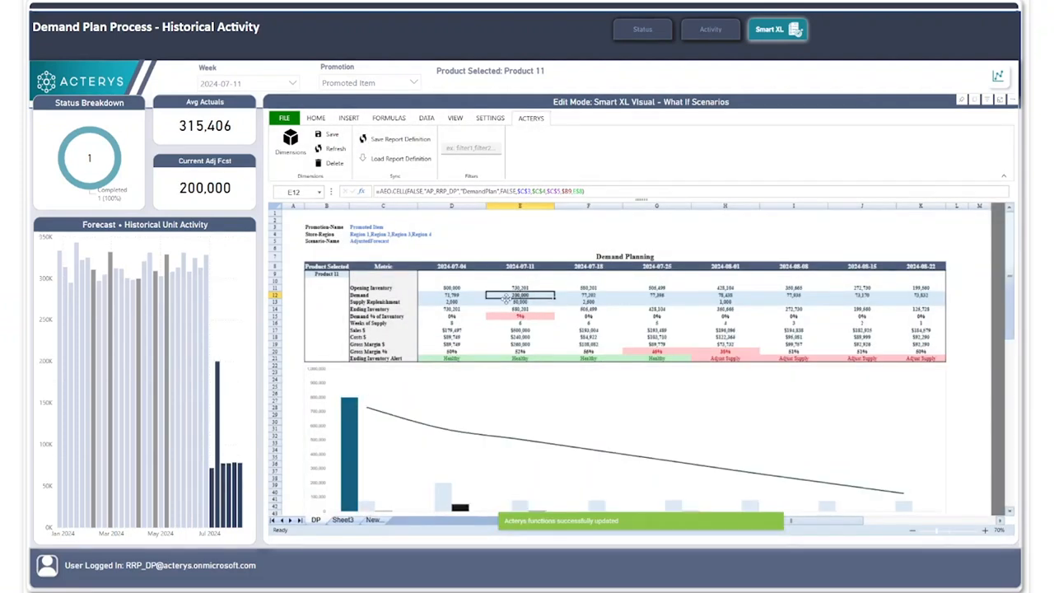